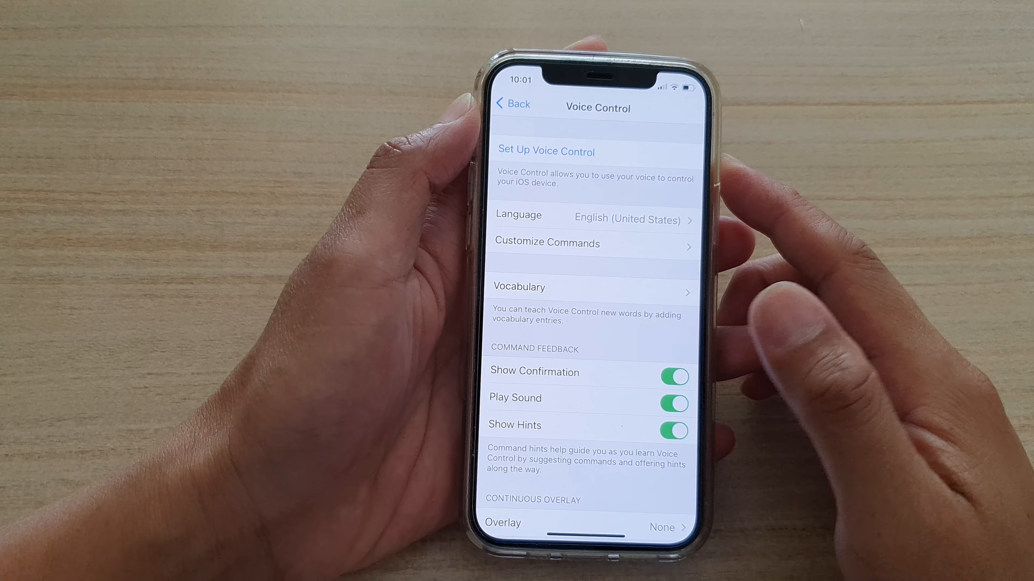
Leave the Voice Control page and go back to the Home Screen.
click(513, 104)
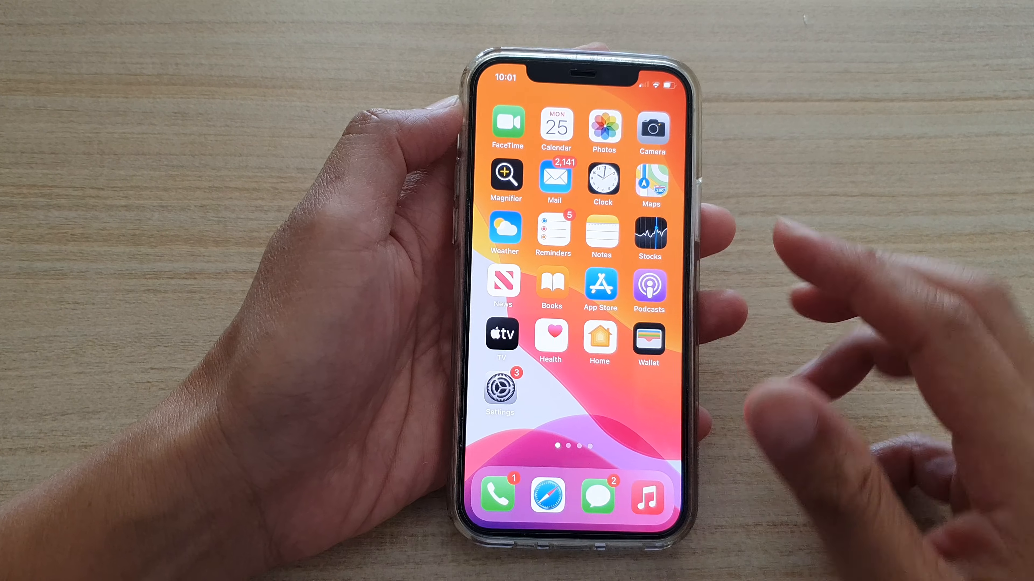
Reopen Settings and navigate through Accessibility to the Voice Control page.
click(499, 388)
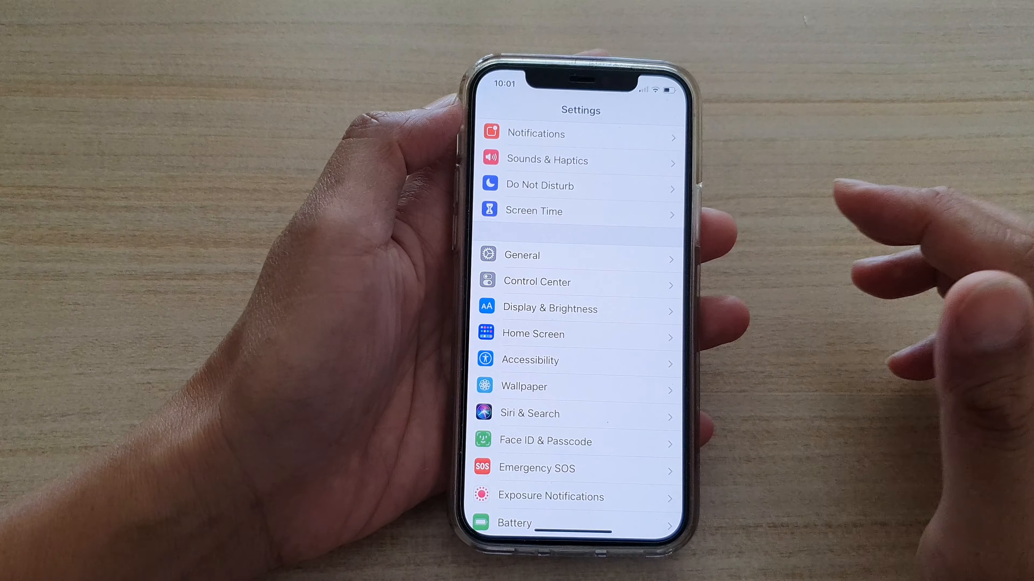
scroll(down, 3)
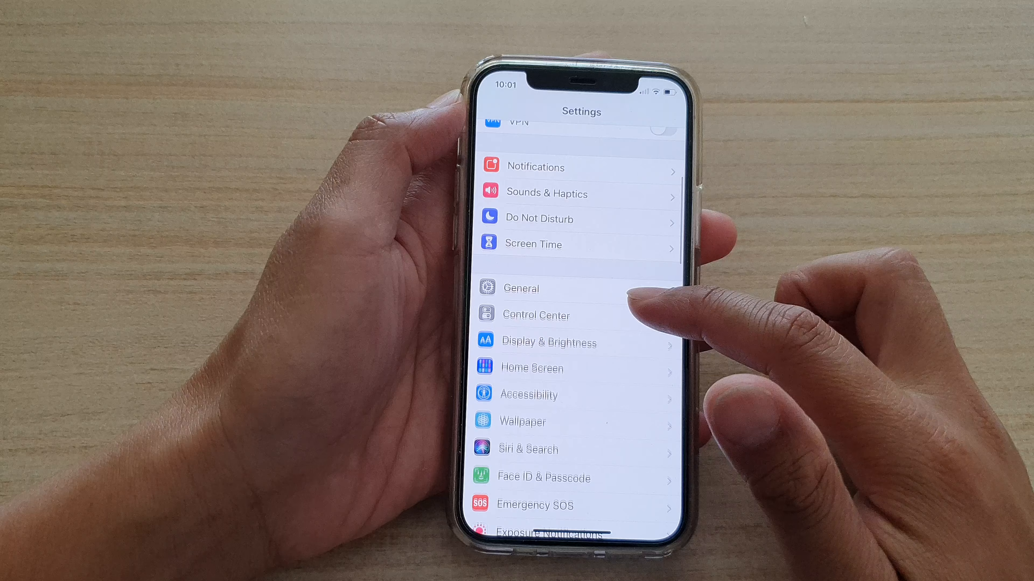
click(528, 394)
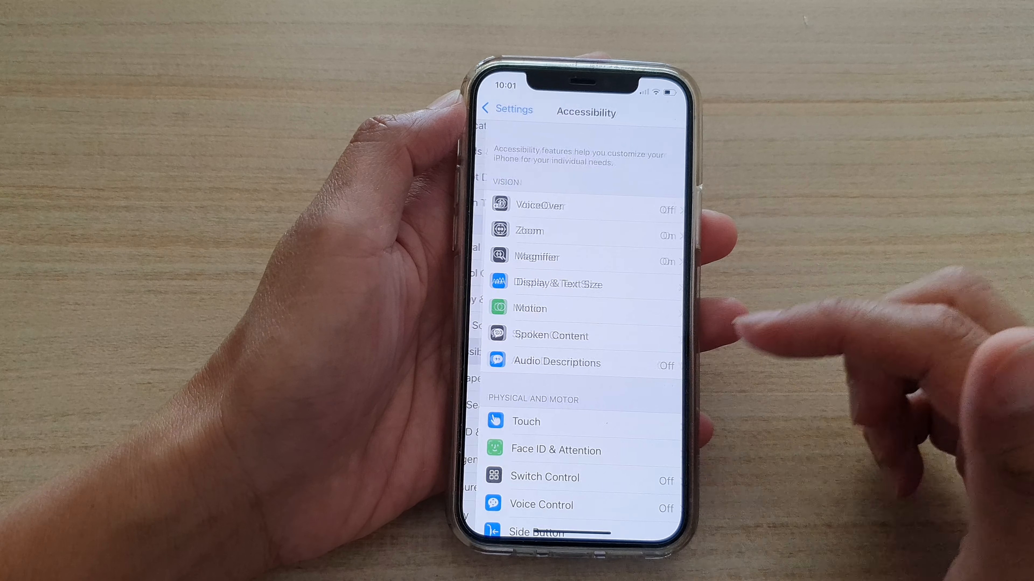
scroll(down, 3)
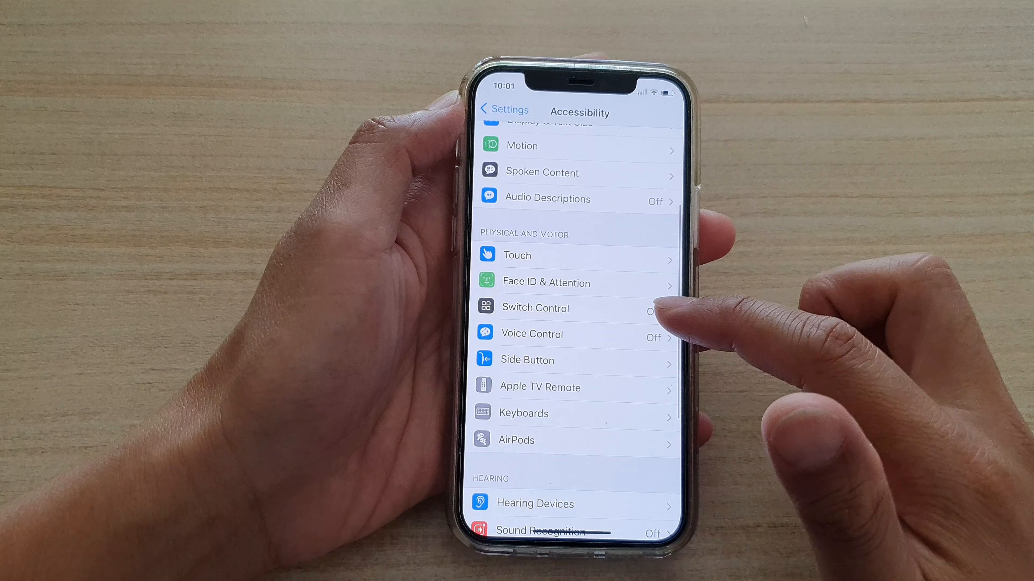
click(532, 333)
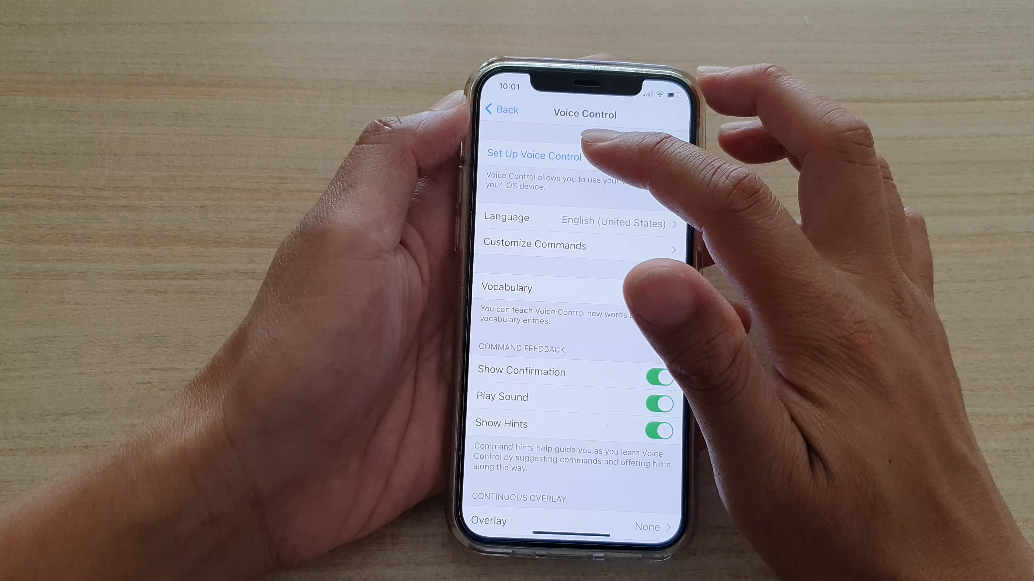
Run Set Up Voice Control through its introduction and finish, switching Voice Control on.
click(534, 156)
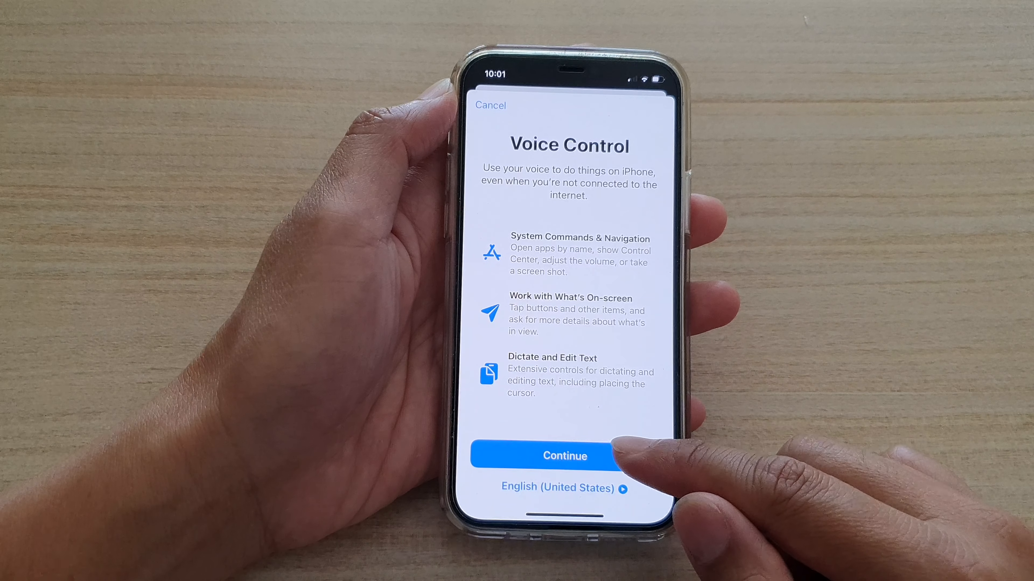
click(563, 456)
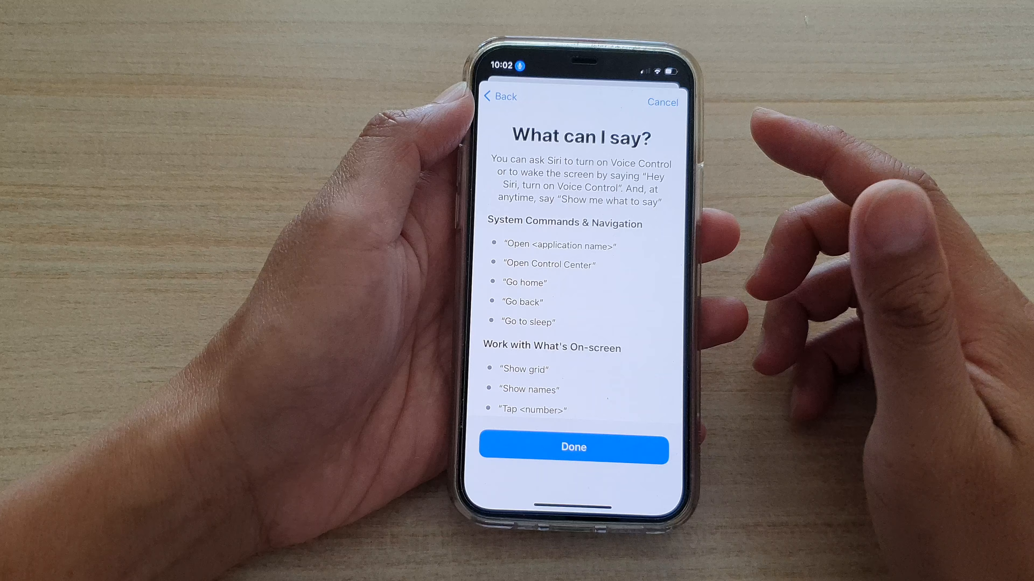
click(573, 447)
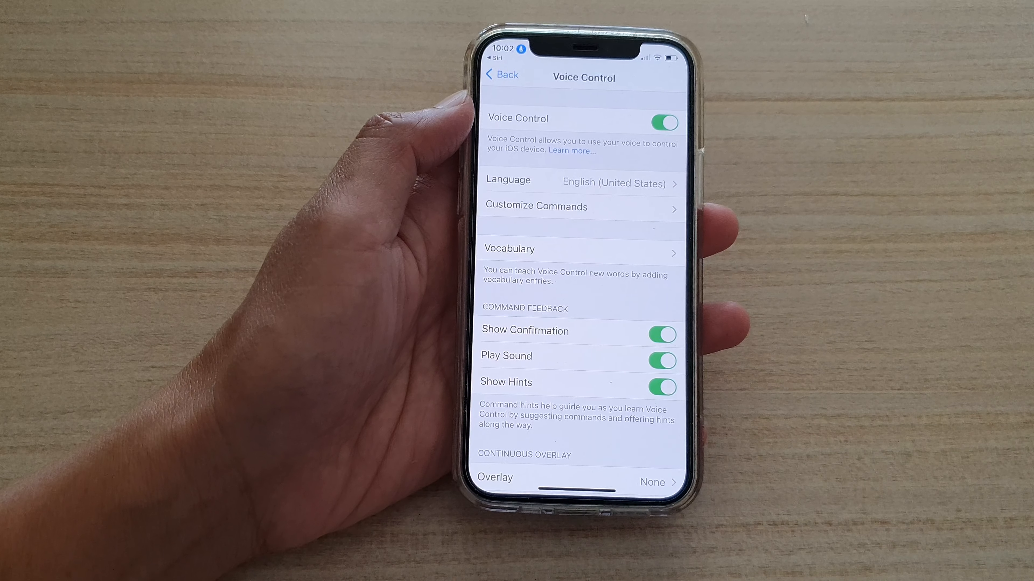
Review the Text Selection commands under Customize Commands, then go back to the categories list.
click(535, 206)
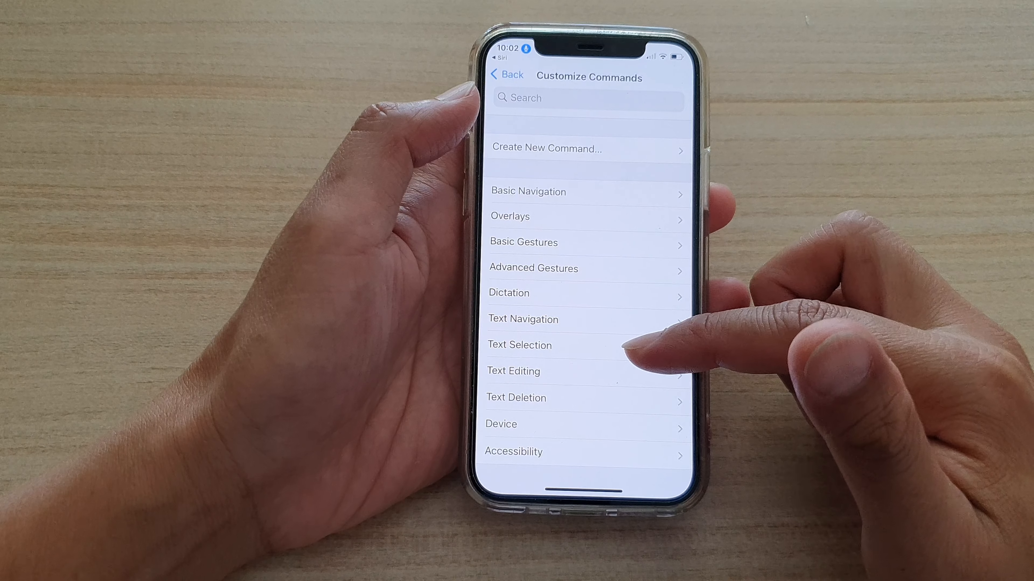
click(518, 345)
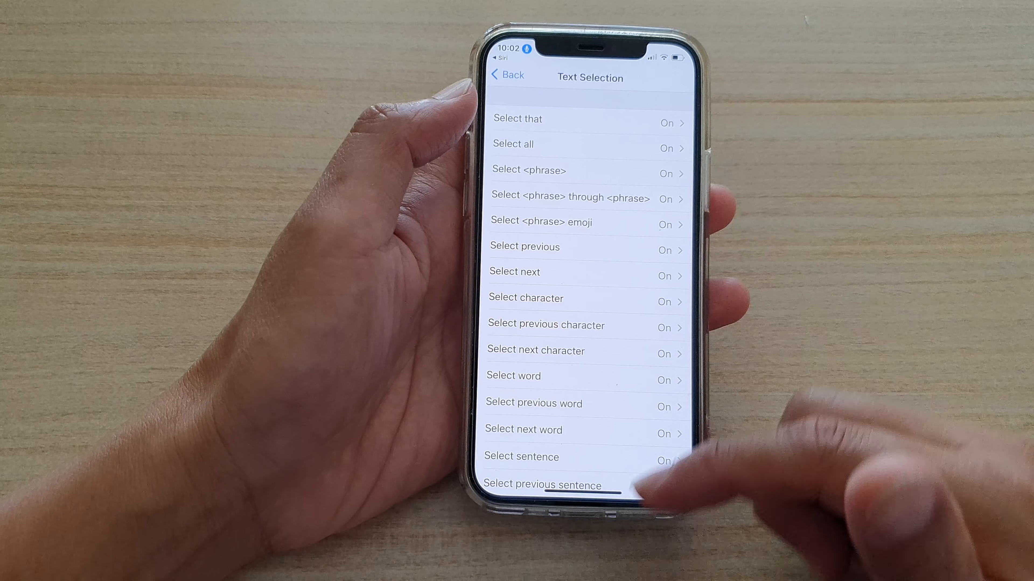
click(506, 74)
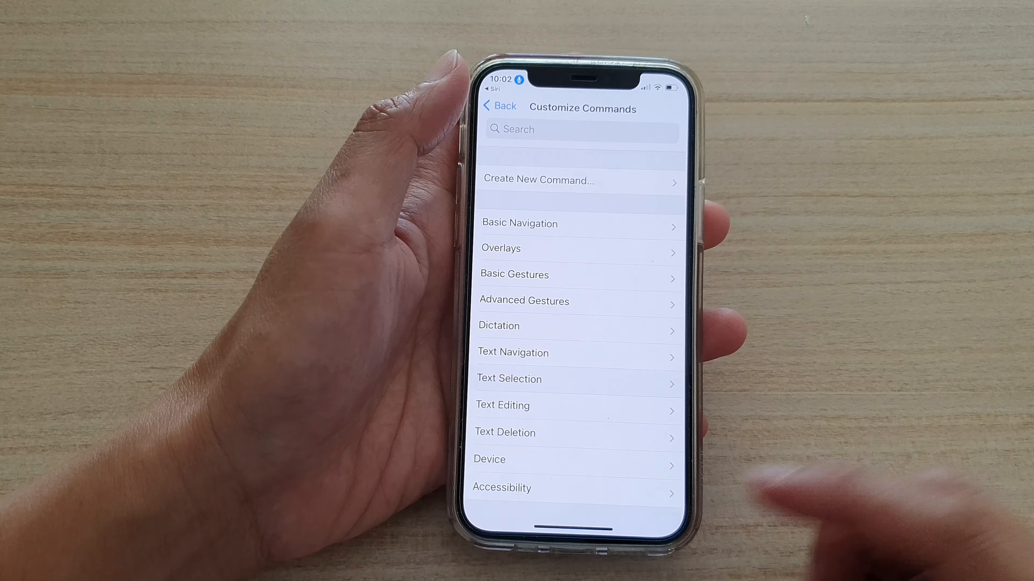